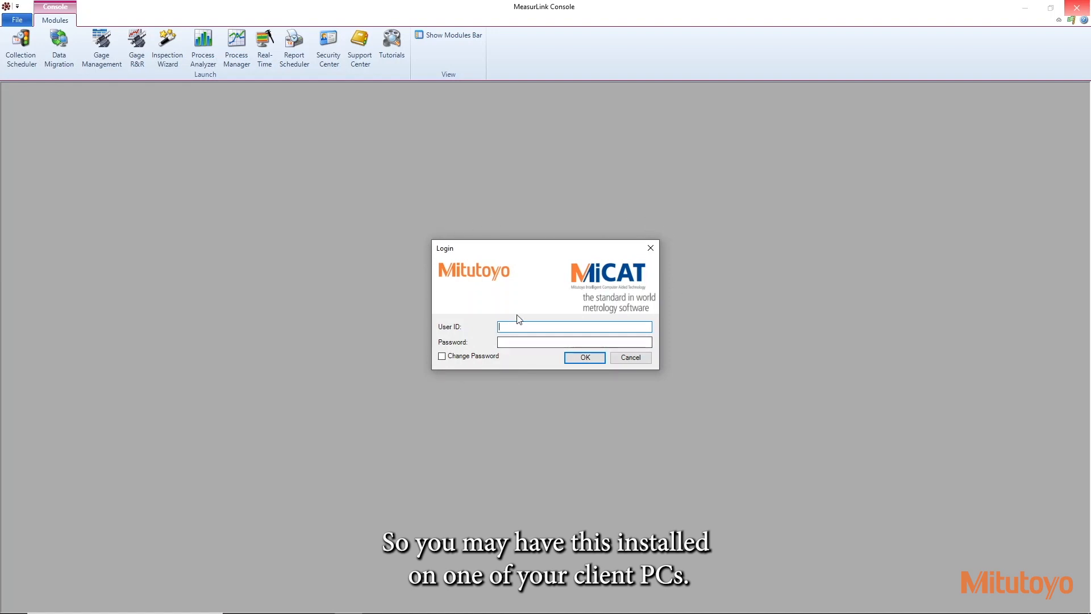
# Step: Log in to MeasurLink Console as admin with its password, opening Security Center
pyautogui.write('admin')
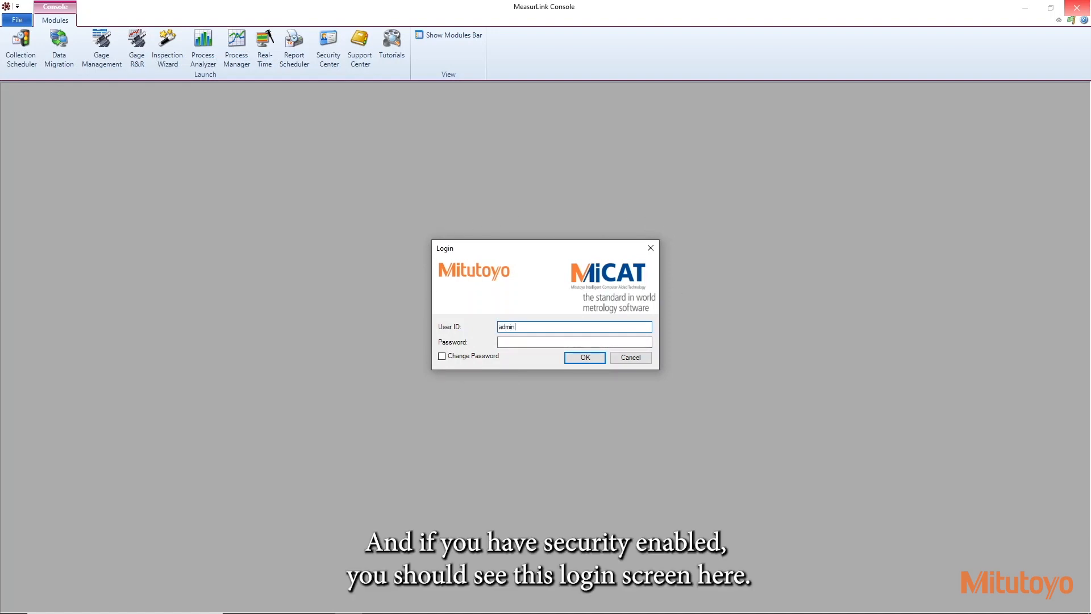
pyautogui.click(574, 341)
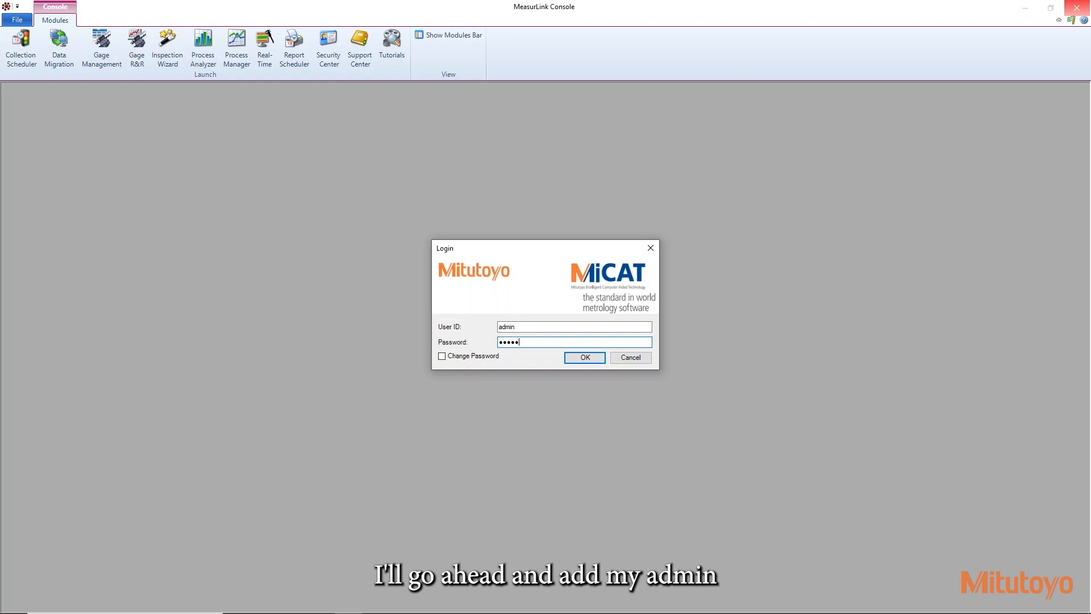
pyautogui.click(585, 357)
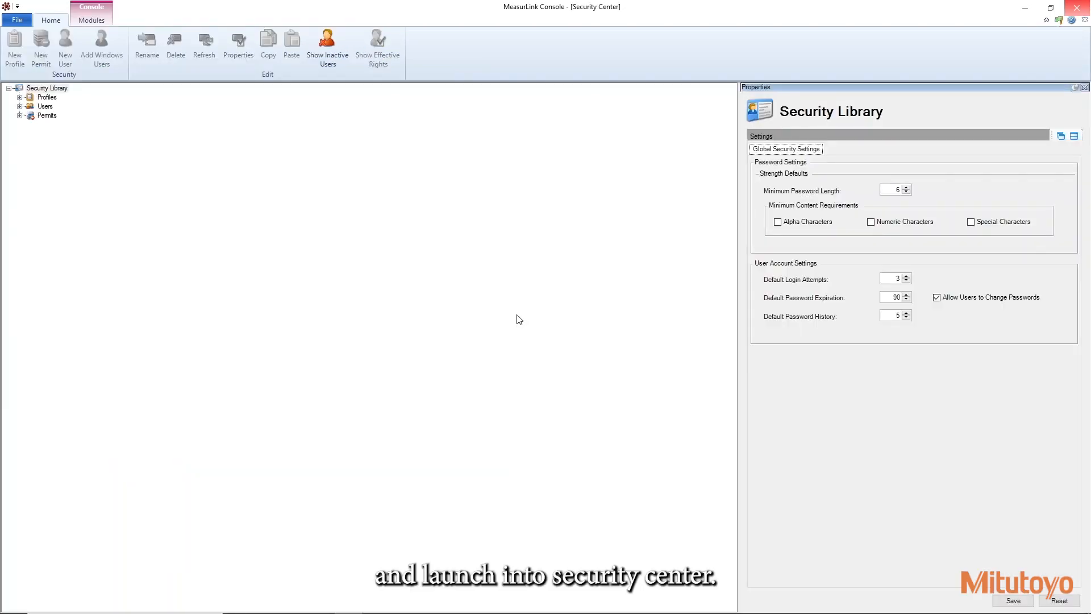
pyautogui.moveTo(739, 164)
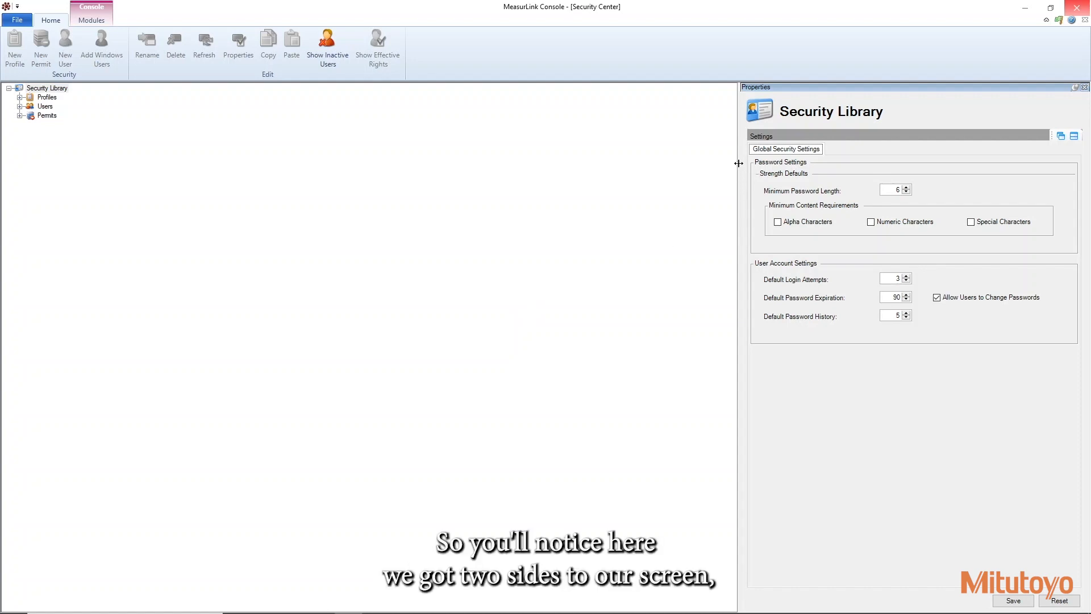
# Step: Widen the tree pane and expand Profiles to list Administrators, Default, Operators, Engineers and Supervisor
pyautogui.moveTo(738, 164); pyautogui.dragTo(207, 164)
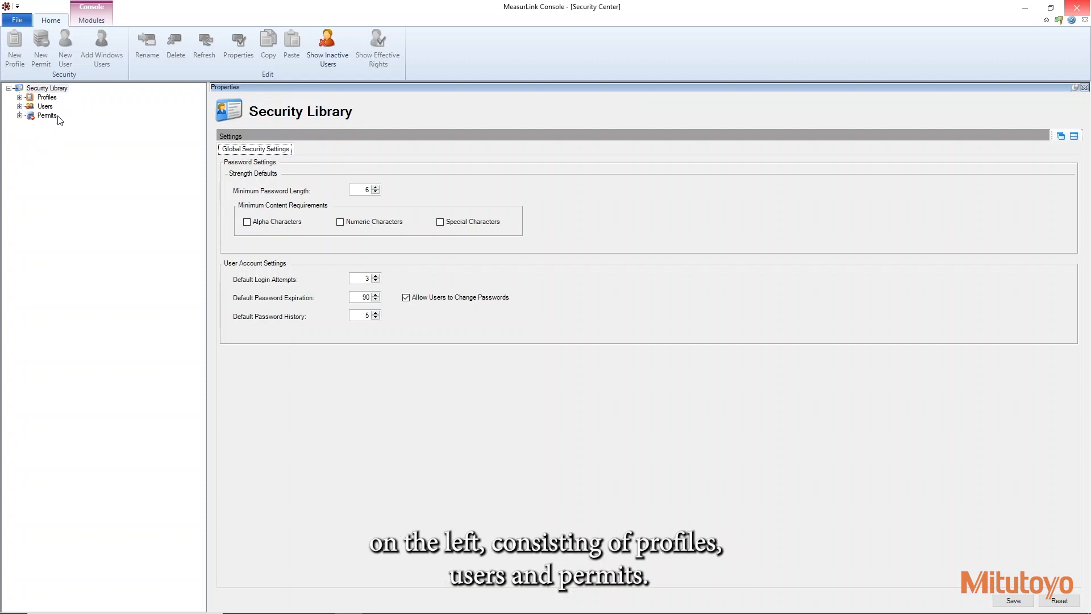
pyautogui.moveTo(182, 289)
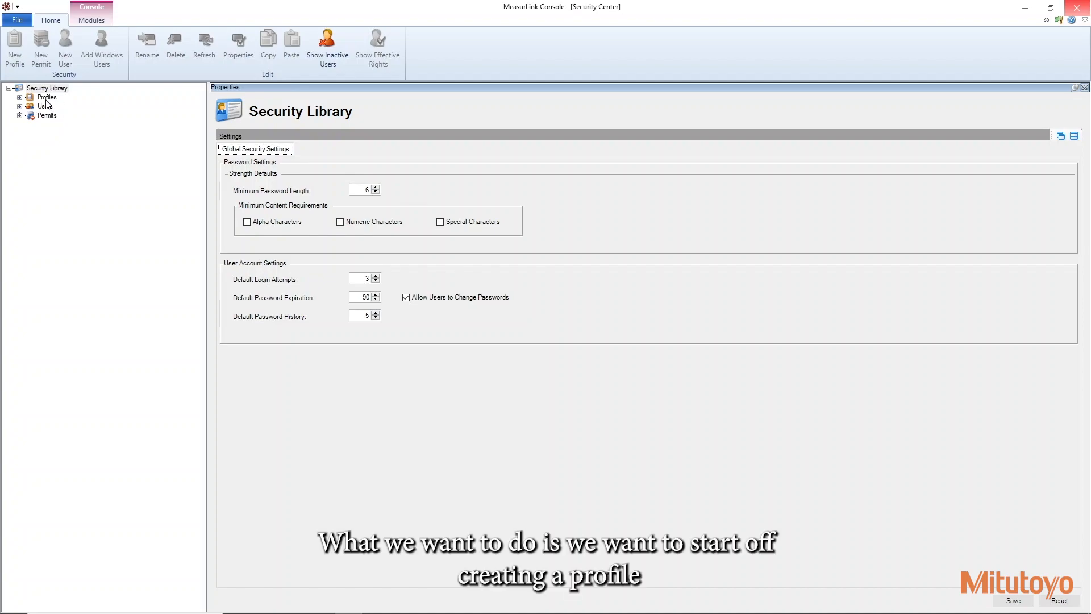
pyautogui.click(19, 98)
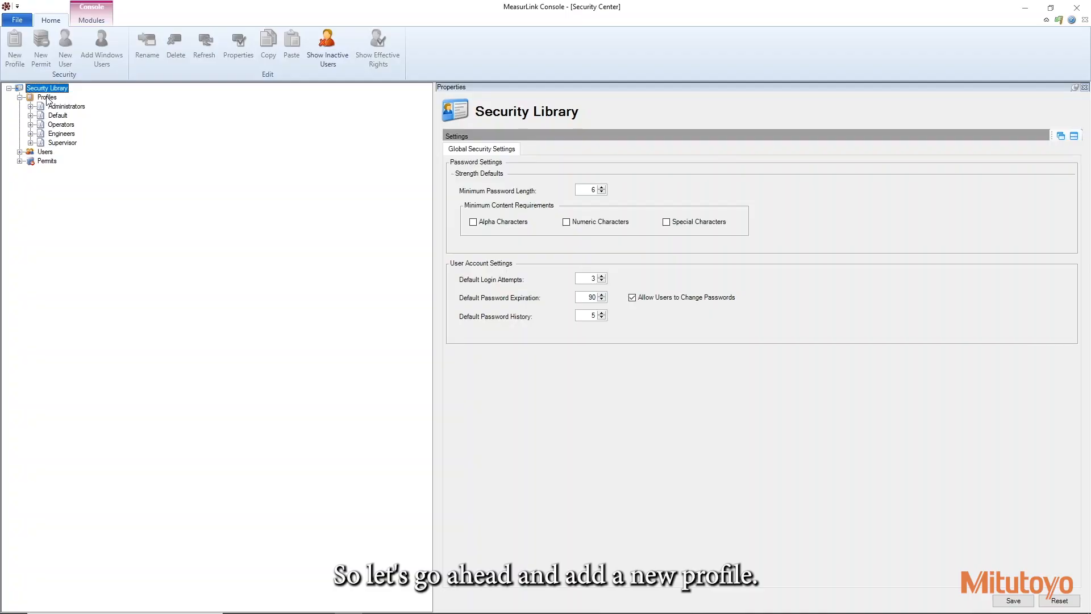
# Step: Add a new profile under Profiles named Managers with an empty member list
pyautogui.rightClick(45, 98)
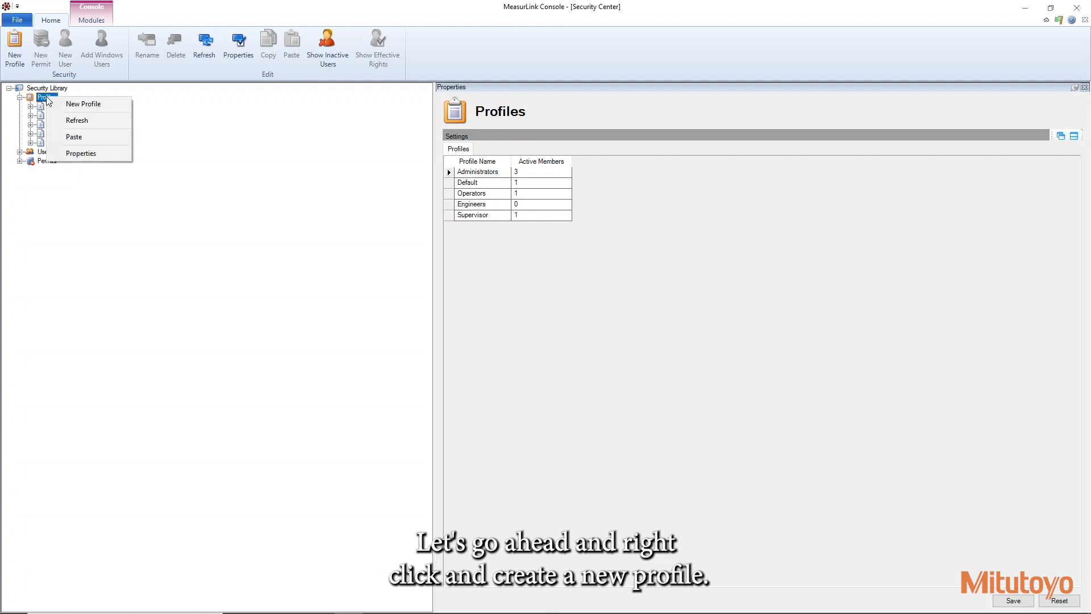
pyautogui.click(83, 104)
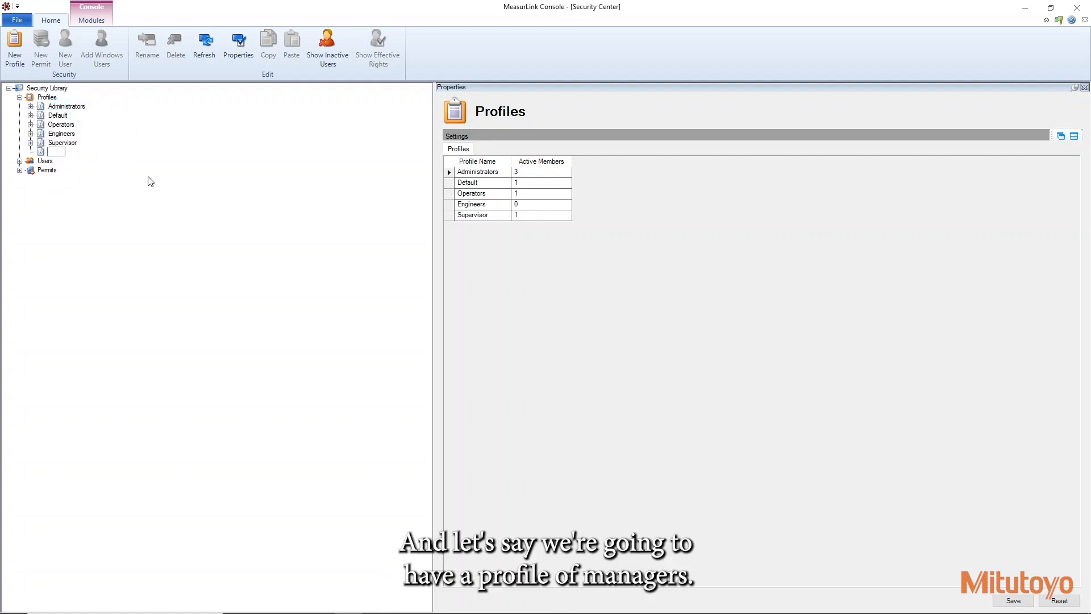
pyautogui.write('Managers')
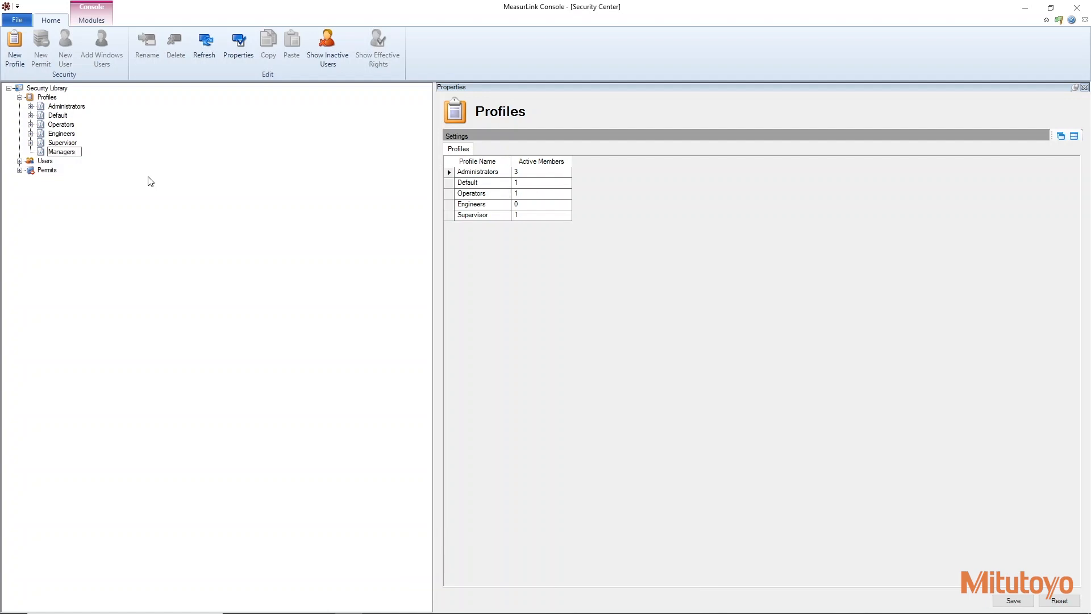
pyautogui.click(61, 152)
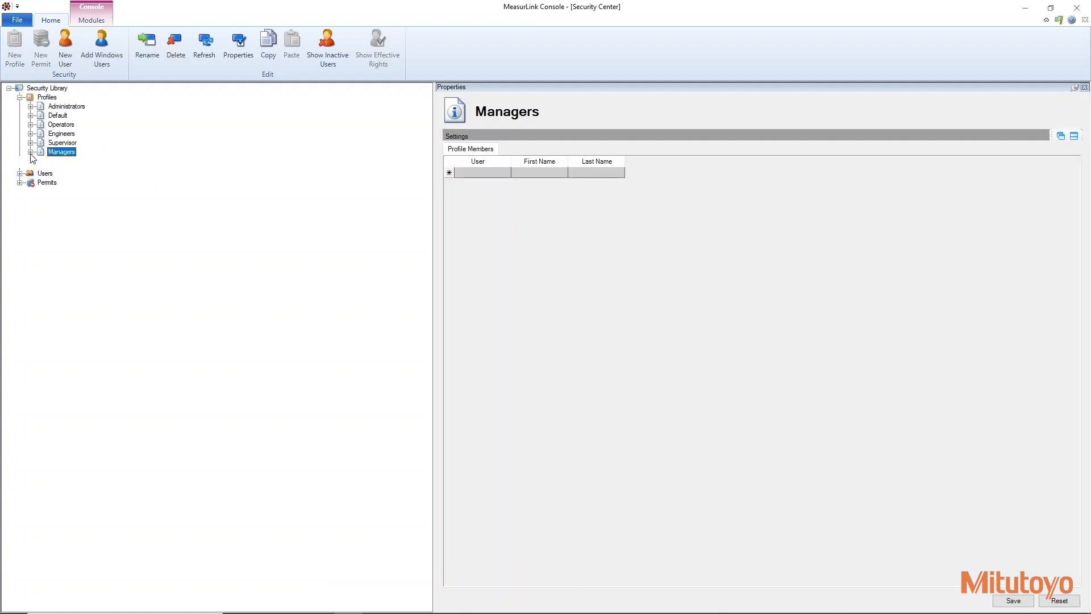
# Step: View Managers' Real-Time, Security Center and Process Analyzer permissions, all full access
pyautogui.click(32, 152)
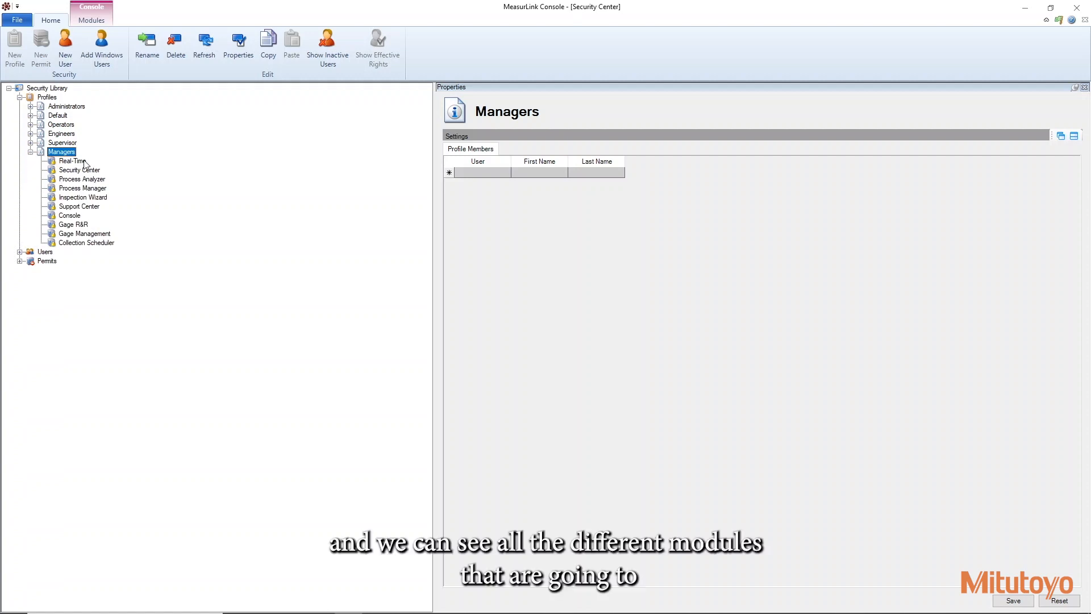
pyautogui.moveTo(79, 249)
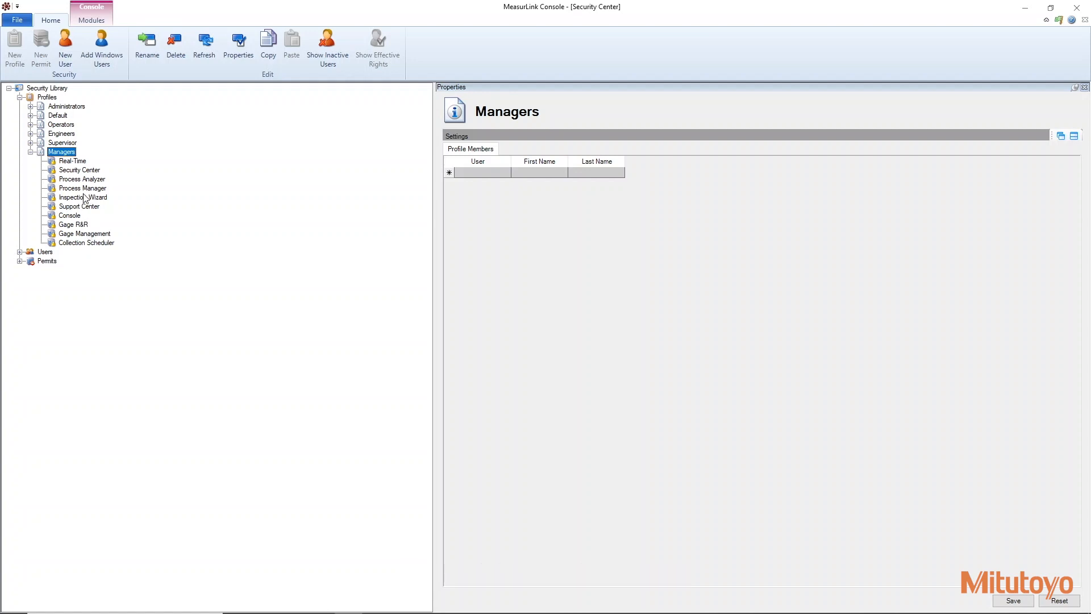
pyautogui.click(72, 161)
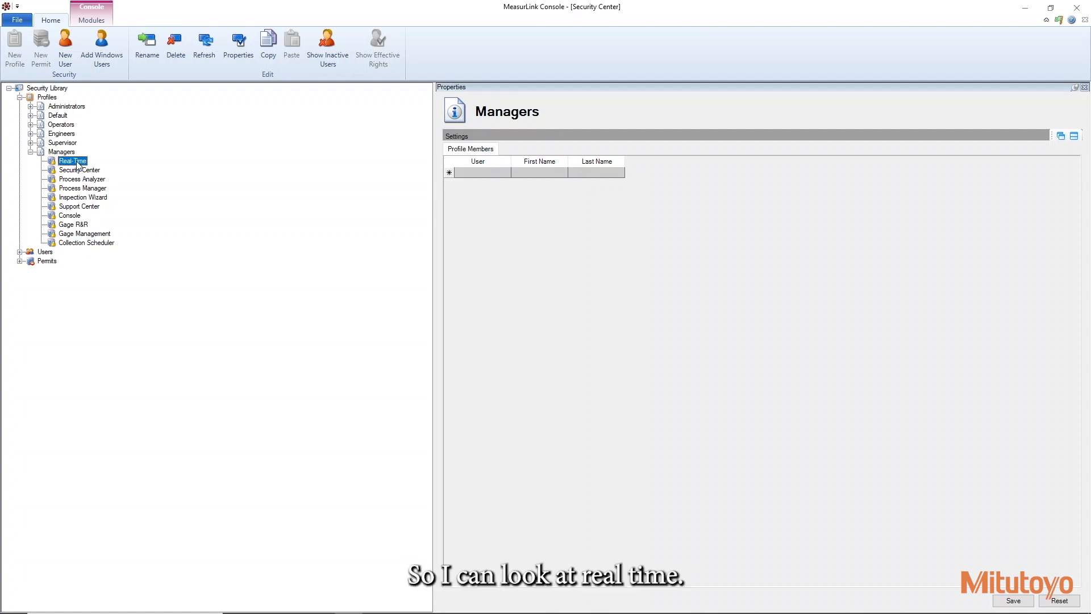
pyautogui.click(71, 161)
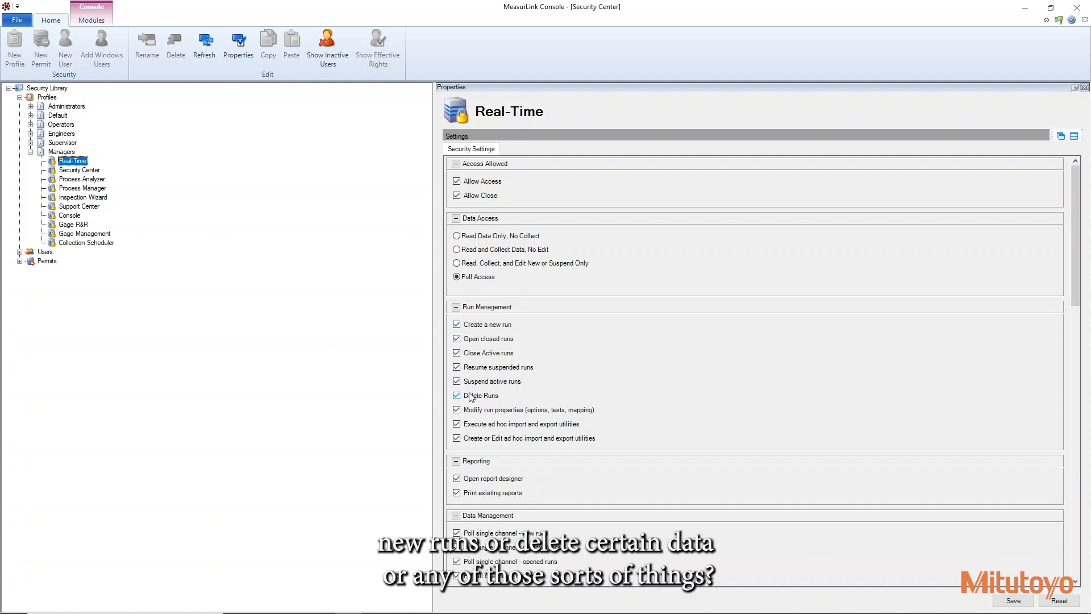
pyautogui.moveTo(208, 350)
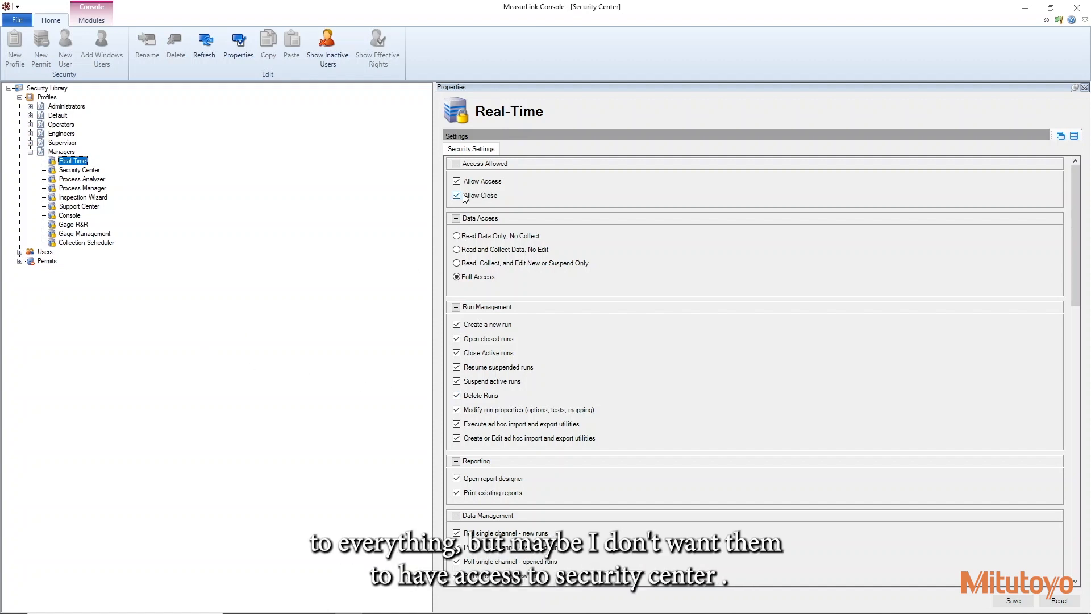
pyautogui.click(79, 169)
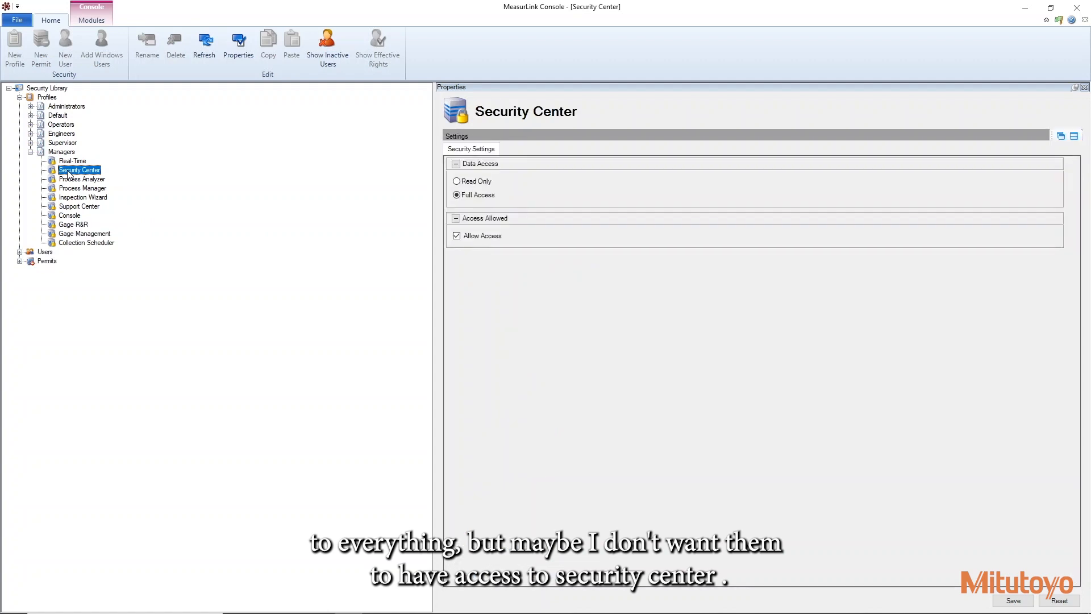
pyautogui.moveTo(105, 198)
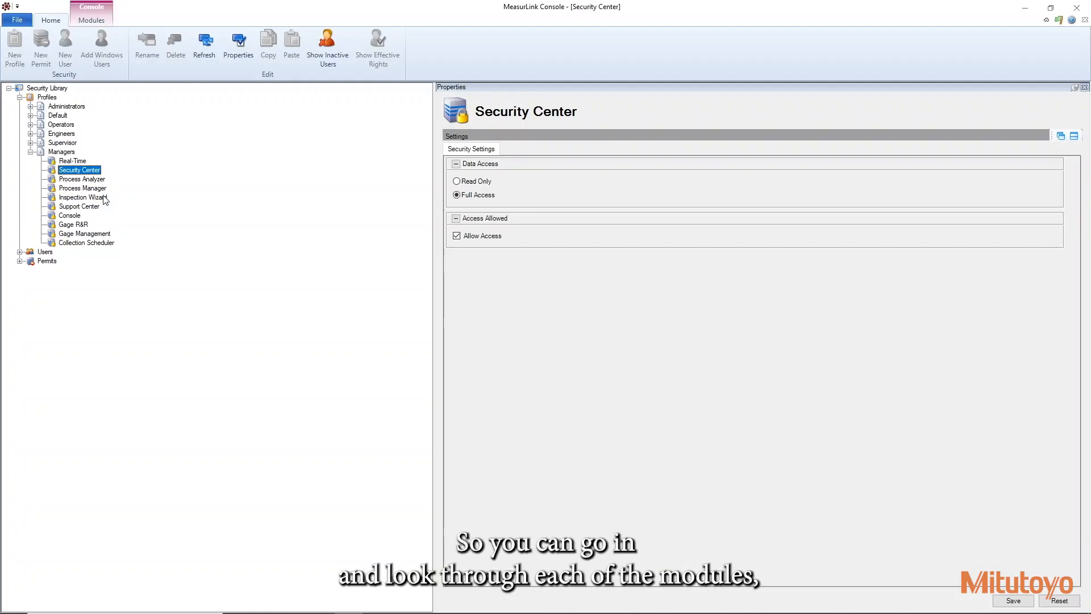
pyautogui.moveTo(70, 183)
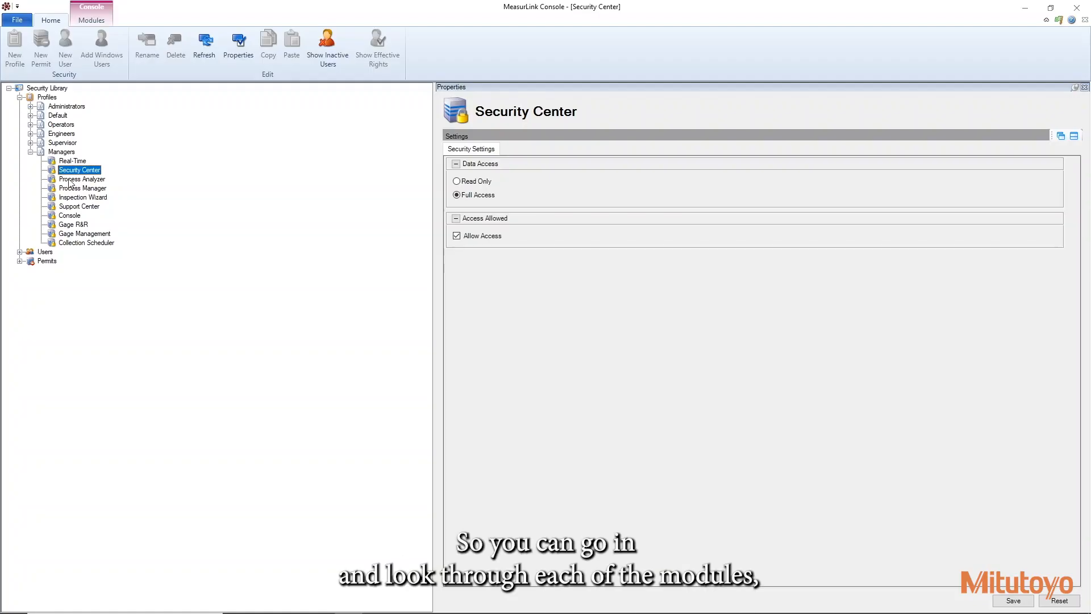
pyautogui.click(82, 180)
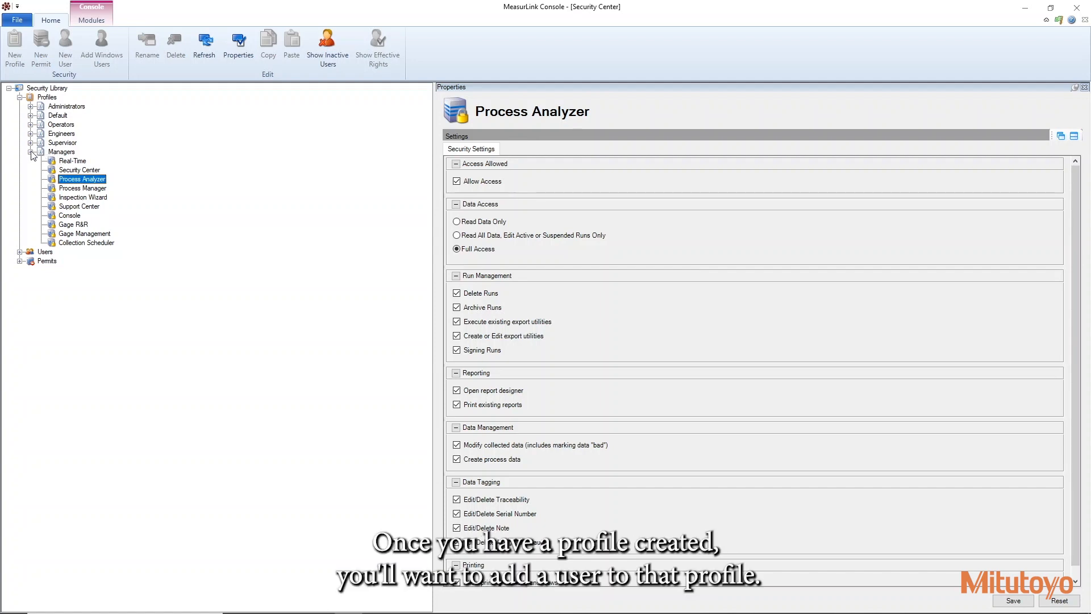
# Step: Drag user Hany from the Users list onto Managers to make Hany a member
pyautogui.click(36, 152)
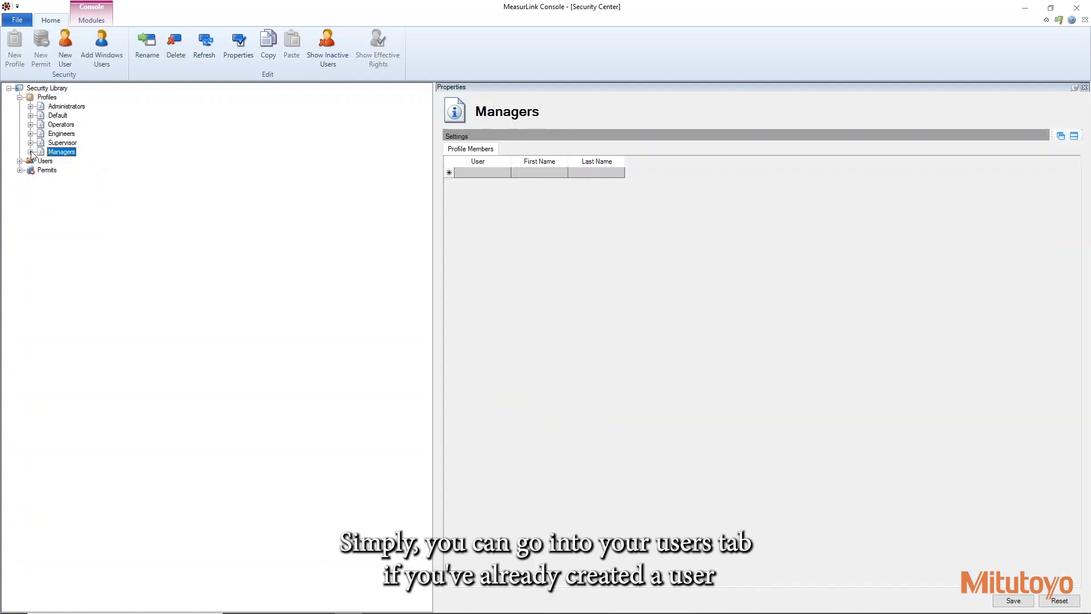
pyautogui.click(19, 162)
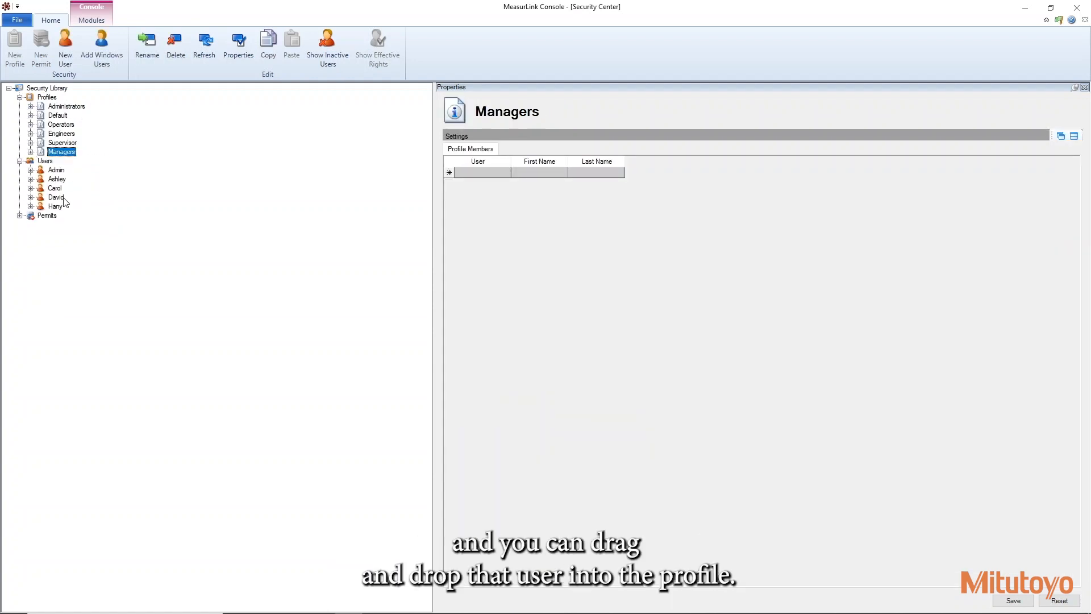
pyautogui.click(54, 206)
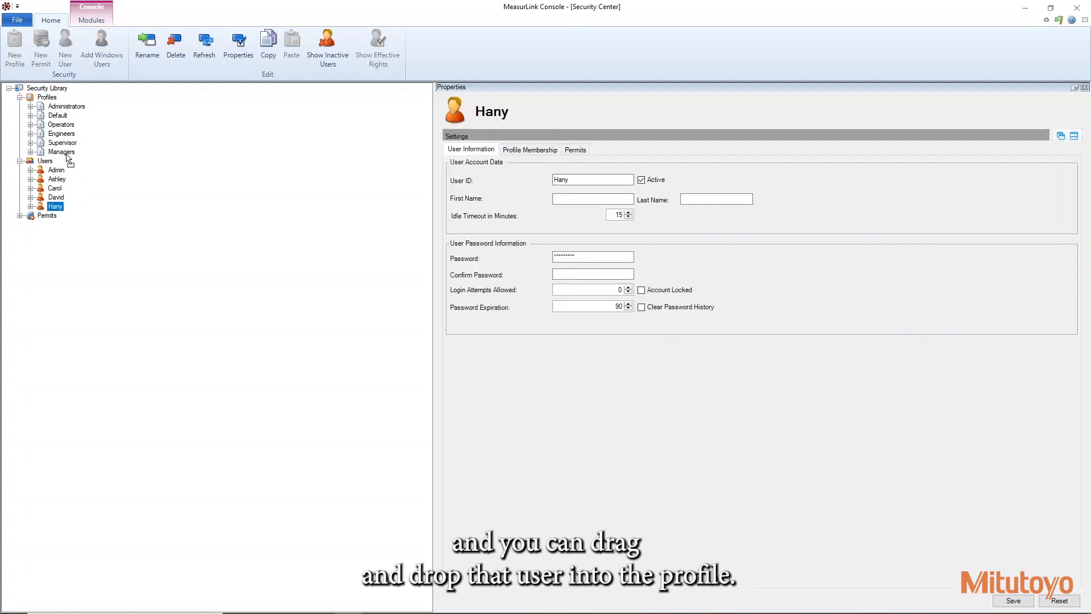
pyautogui.click(62, 152)
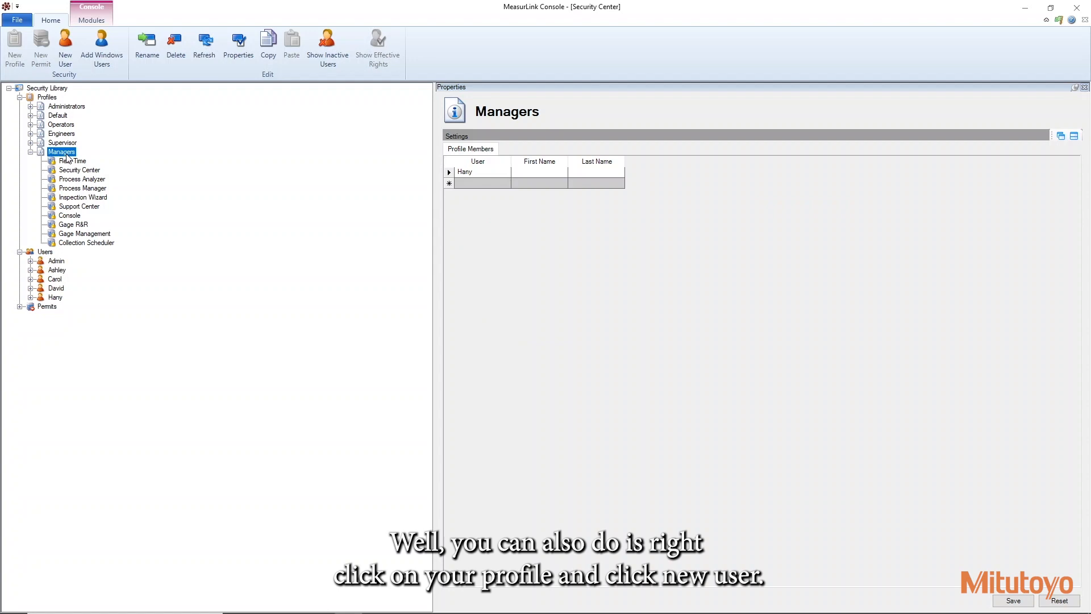
# Step: Create user Bob from the Managers profile and view his profile membership
pyautogui.rightClick(62, 152)
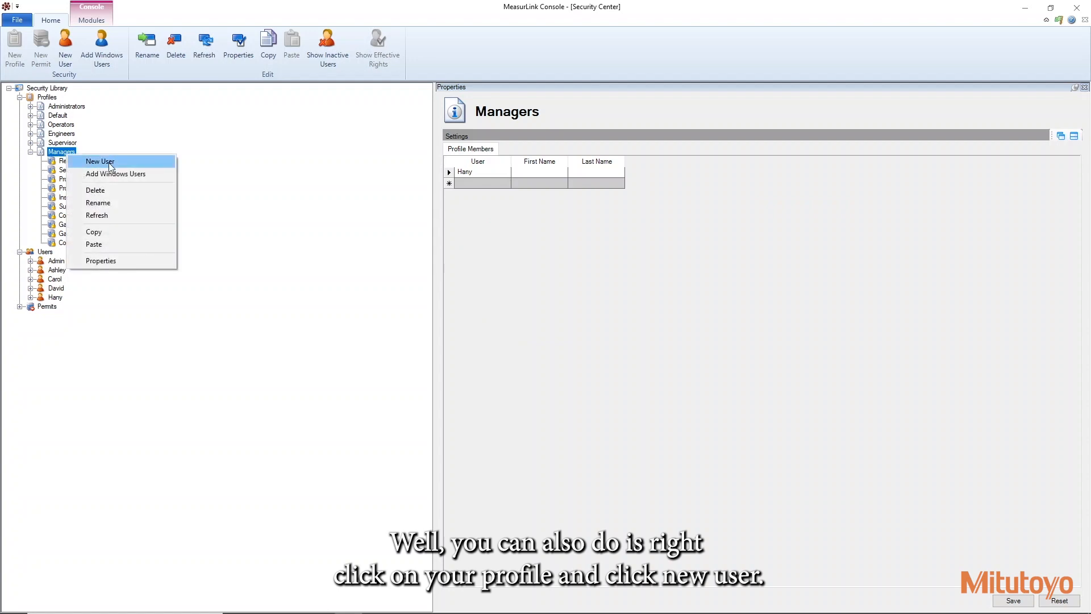
pyautogui.click(100, 161)
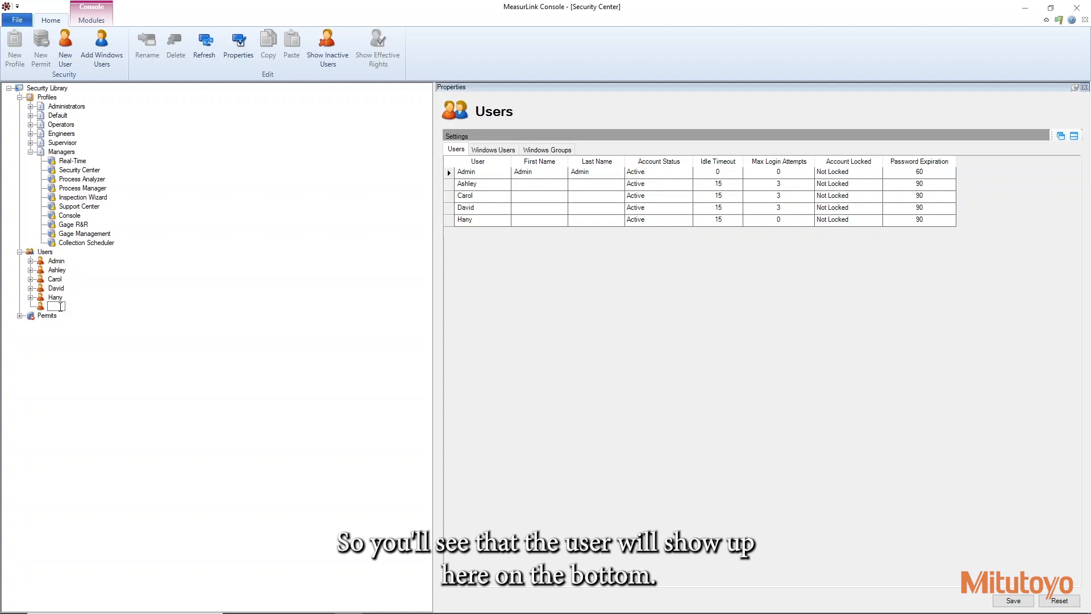
pyautogui.write('Bob')
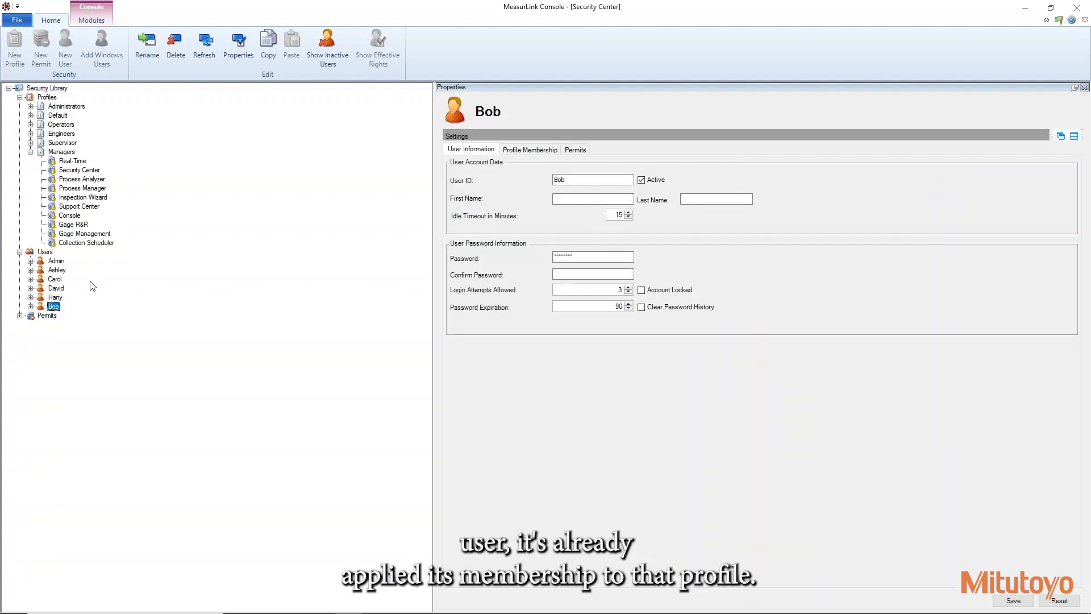
pyautogui.moveTo(380, 192)
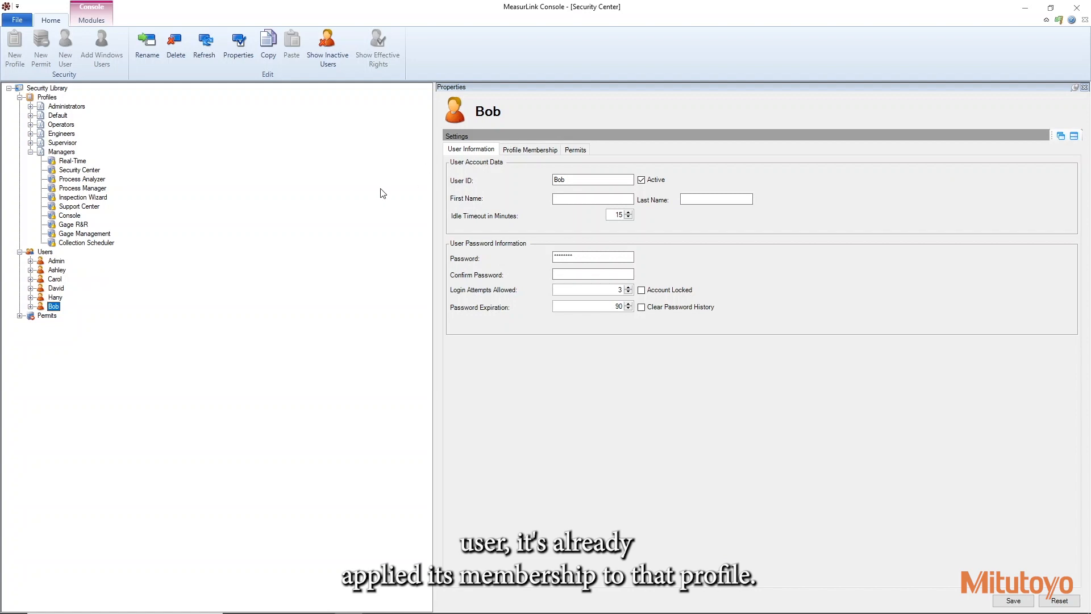
pyautogui.click(530, 149)
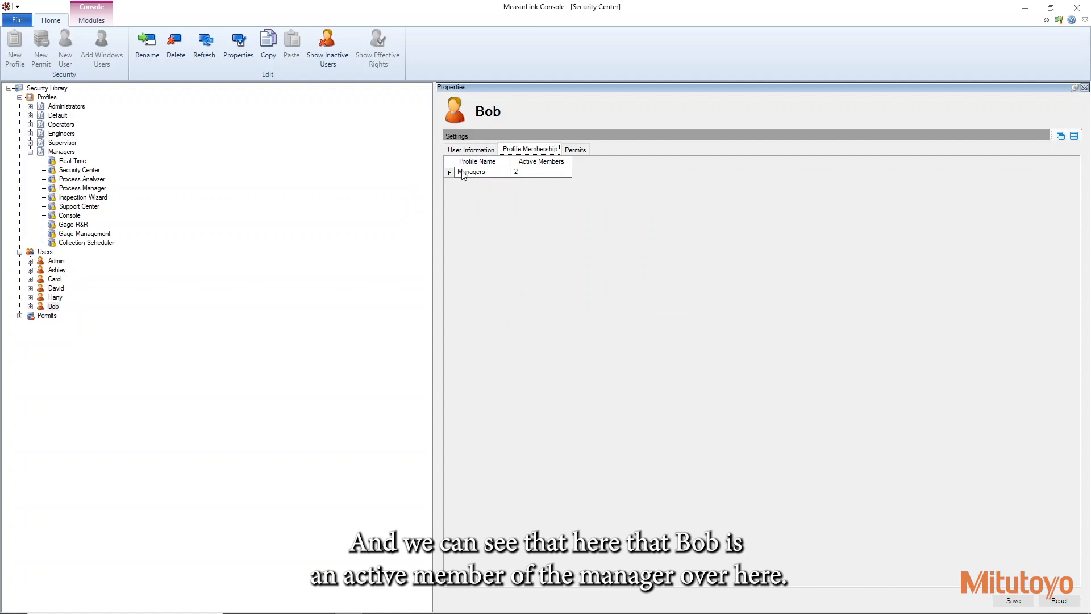
pyautogui.moveTo(502, 181)
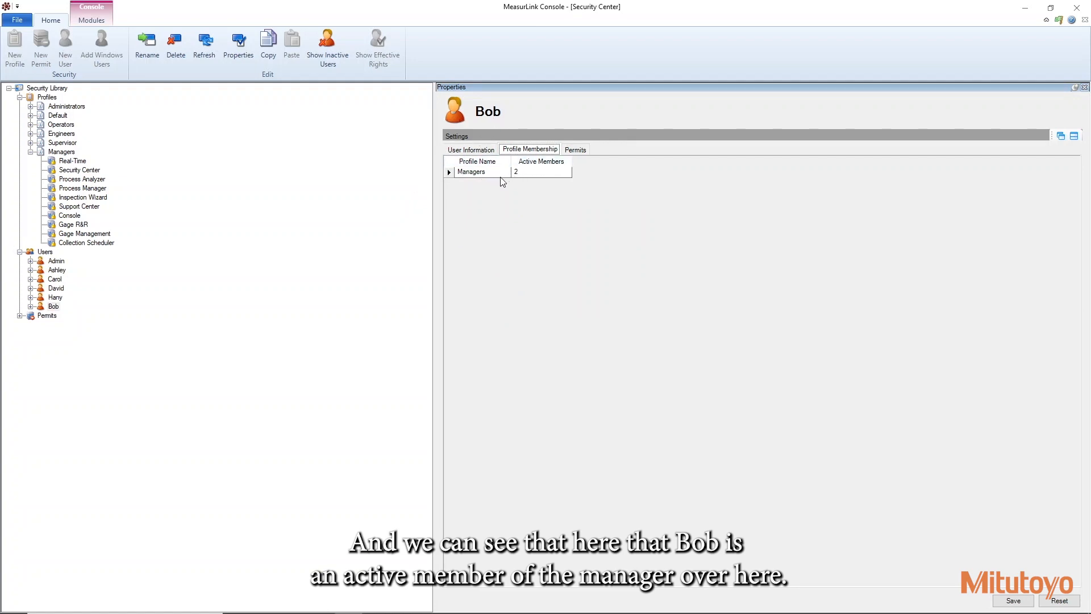
# Step: Return to Bob's User Information showing ID, idle timeout and login settings, ready to edit his password
pyautogui.click(471, 149)
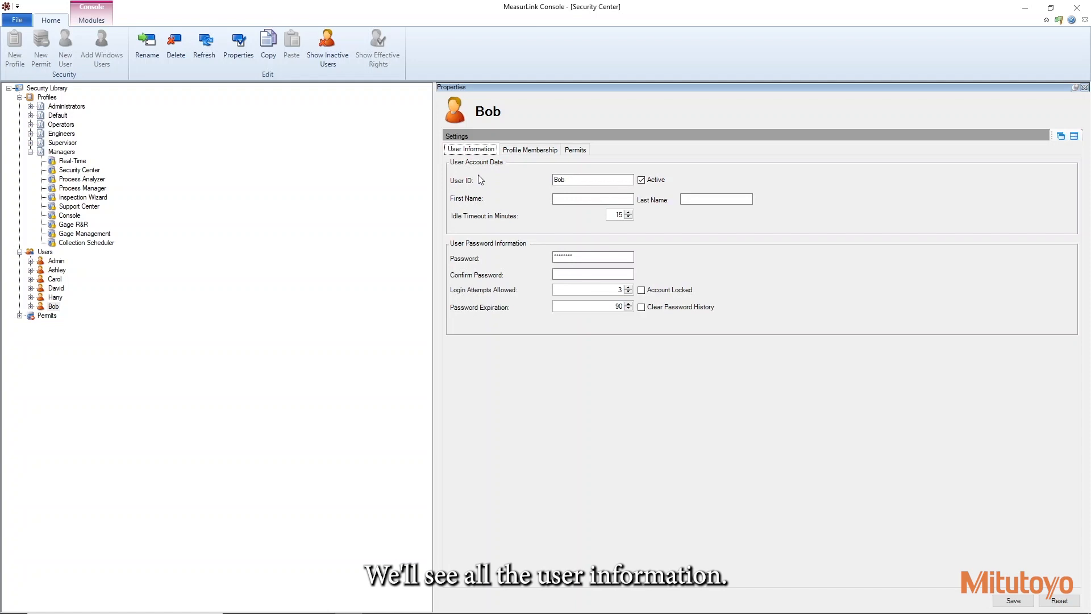
pyautogui.click(592, 179)
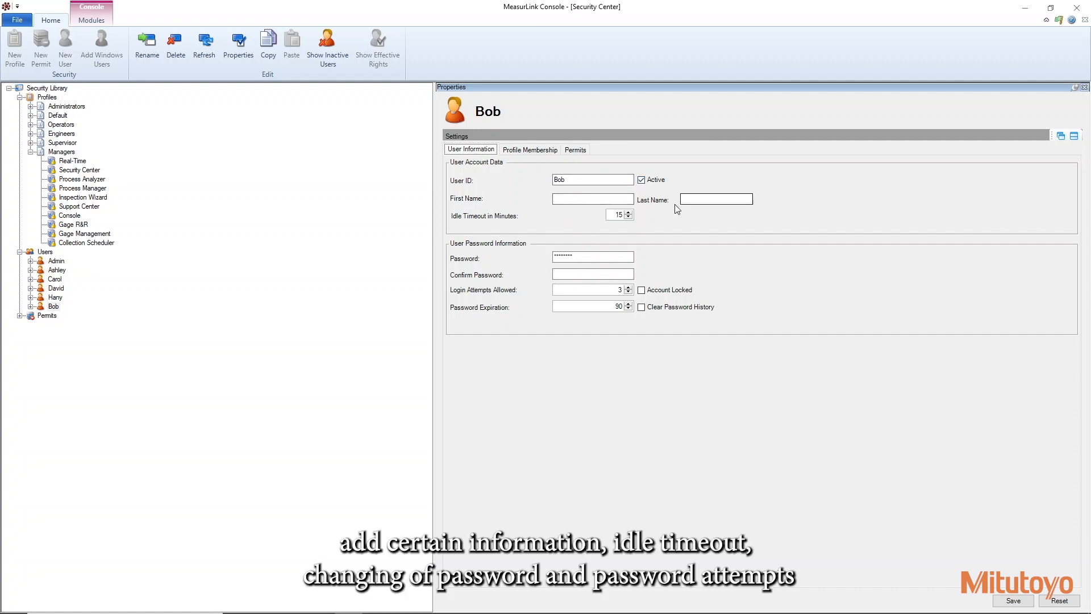
pyautogui.click(593, 257)
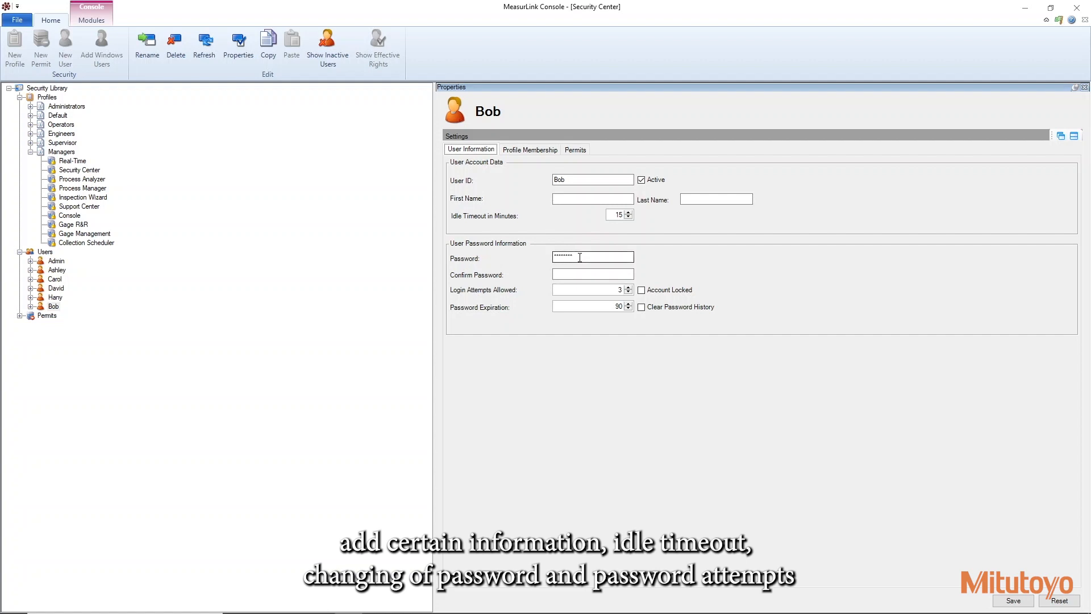